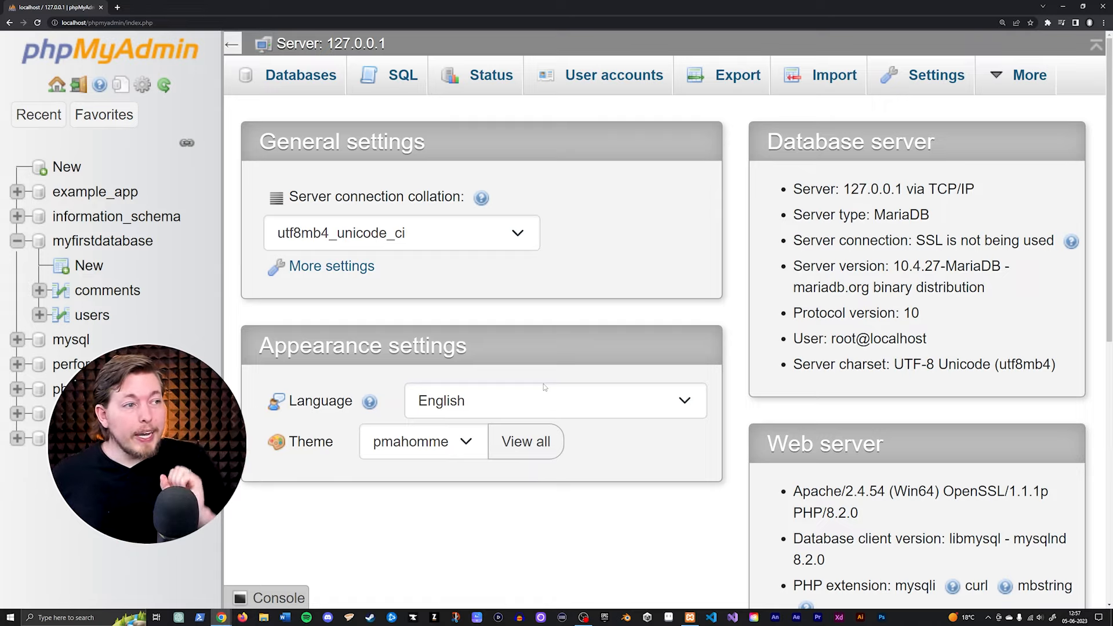
mouse_move(598, 314)
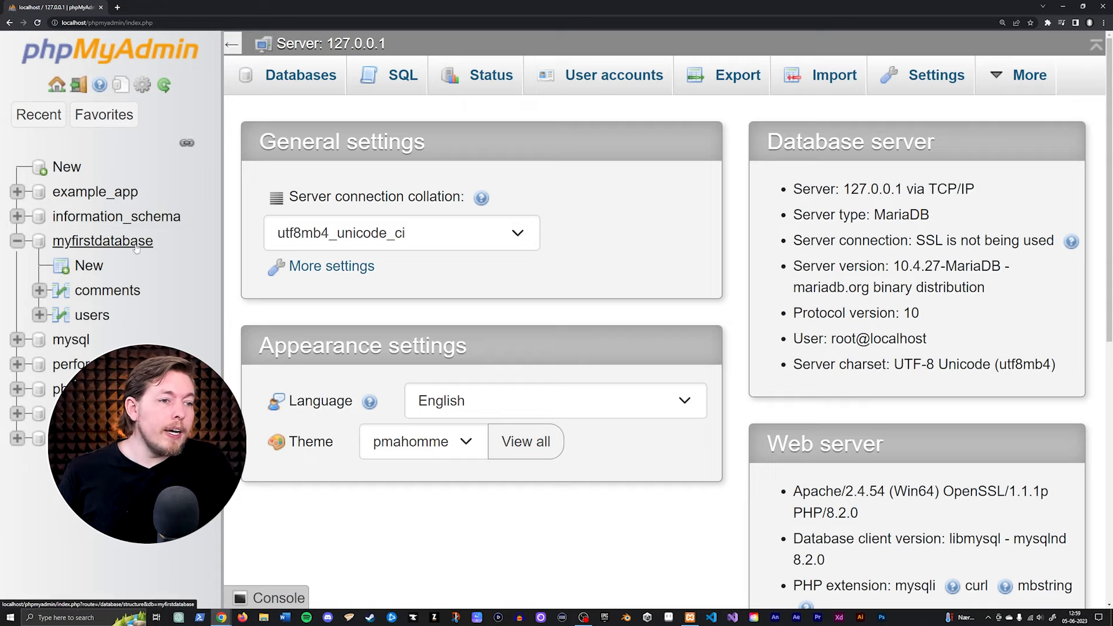
Step: Show the User accounts overview listing Any, pma and the three root accounts
left_click(102, 241)
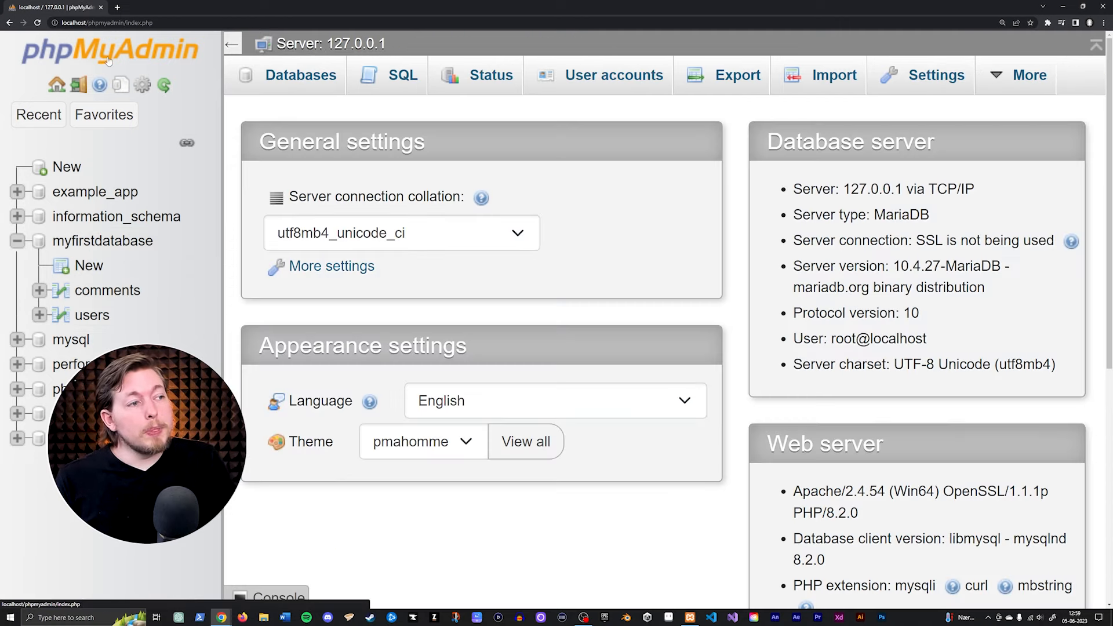
left_click(614, 75)
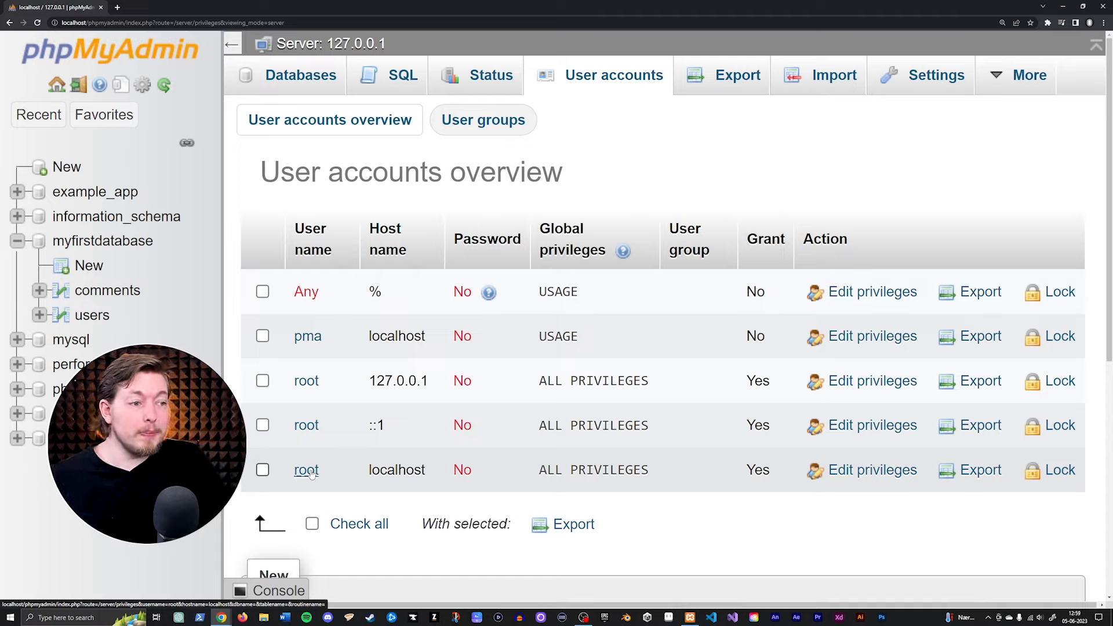
mouse_move(407, 482)
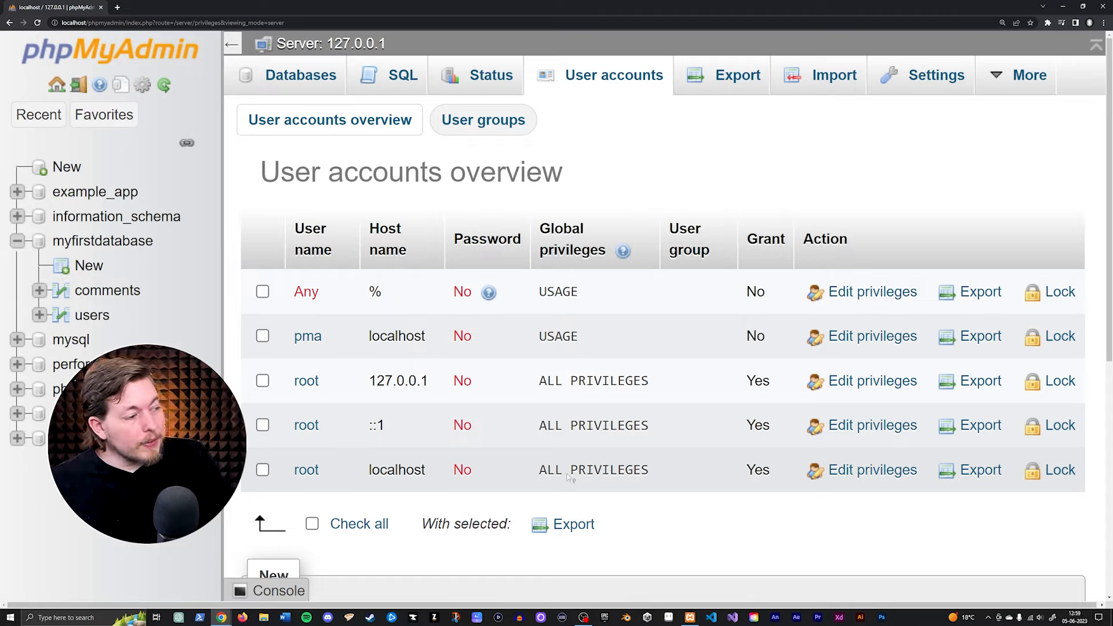
mouse_move(872, 469)
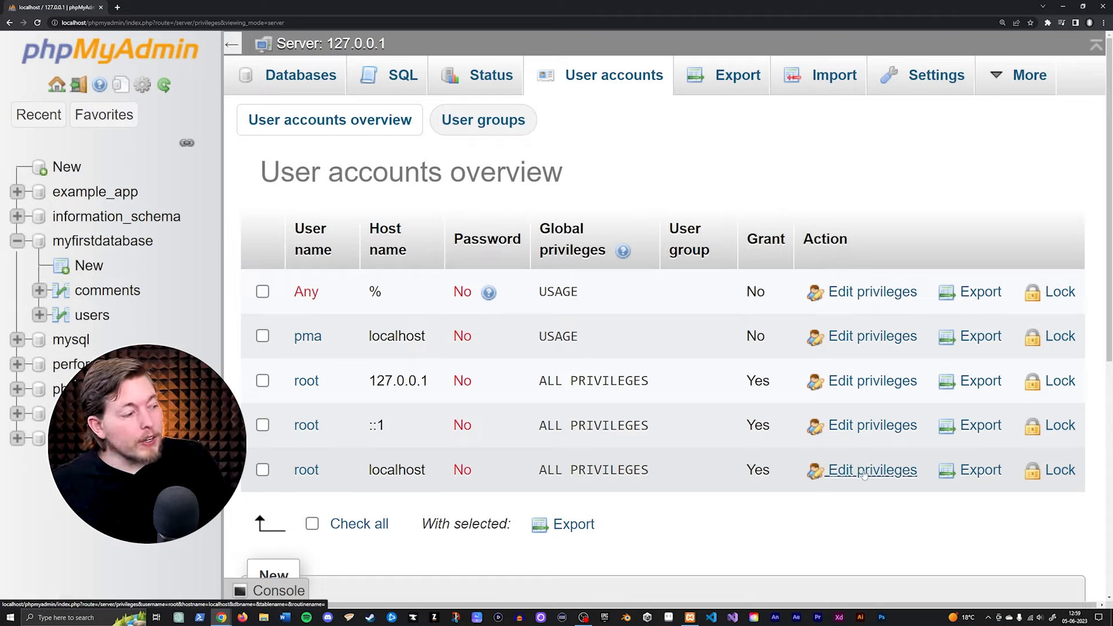
Step: Edit privileges of root@localhost and review its Login Information form
left_click(872, 469)
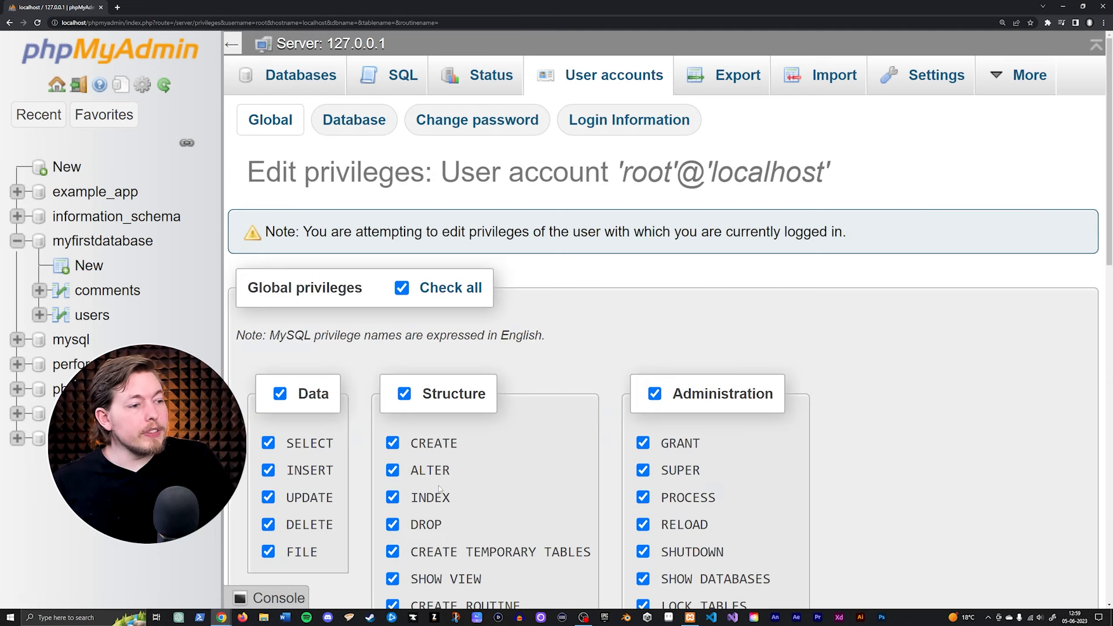
mouse_move(858, 292)
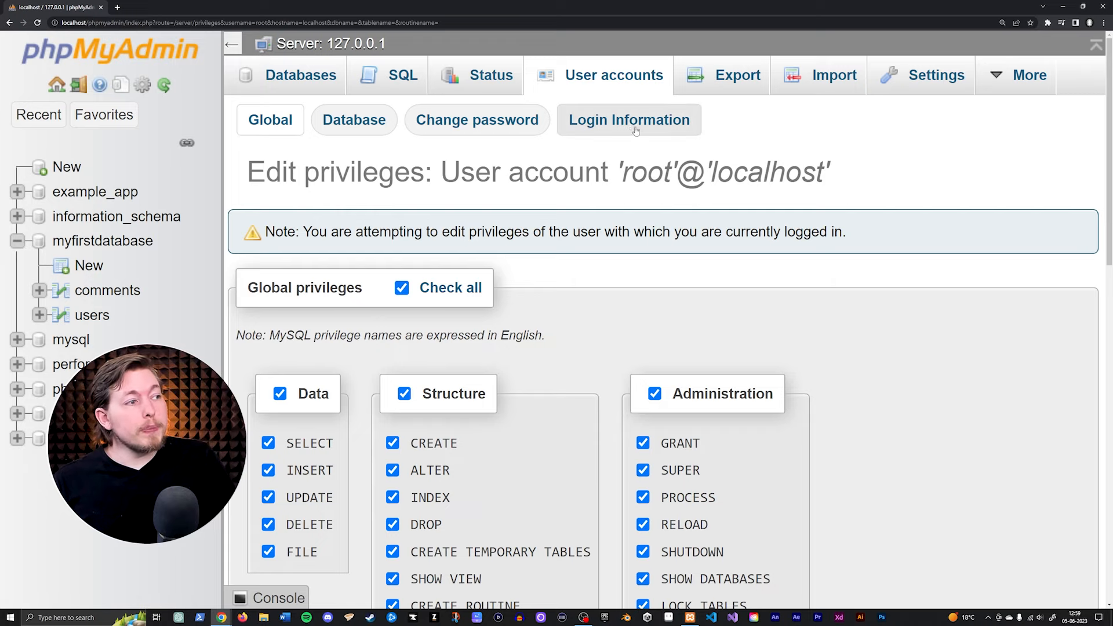
left_click(627, 120)
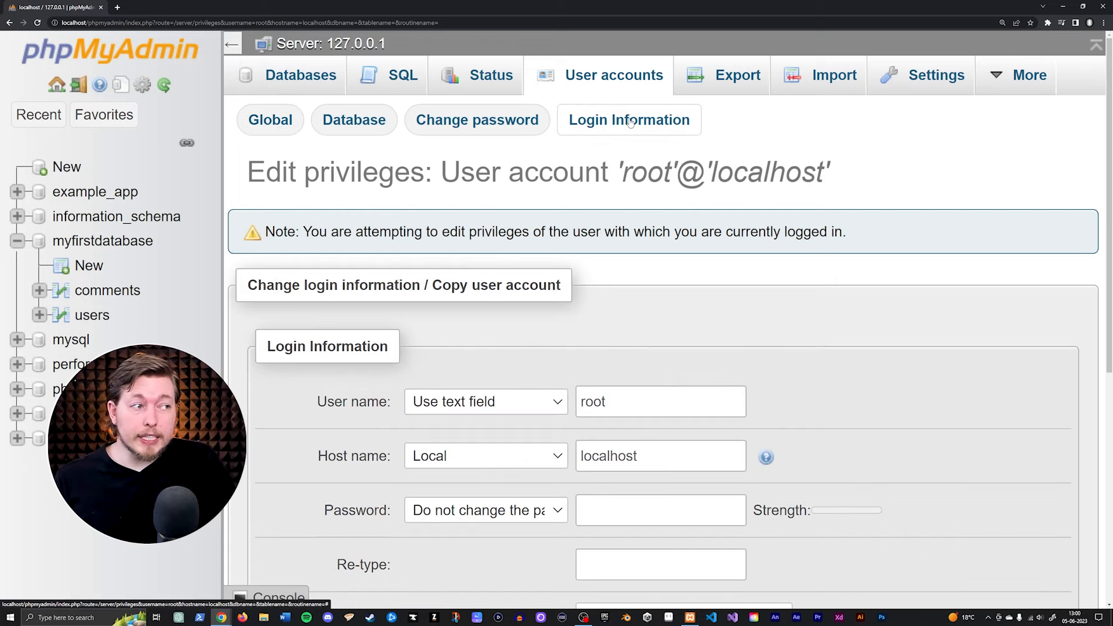
scroll("down", 3)
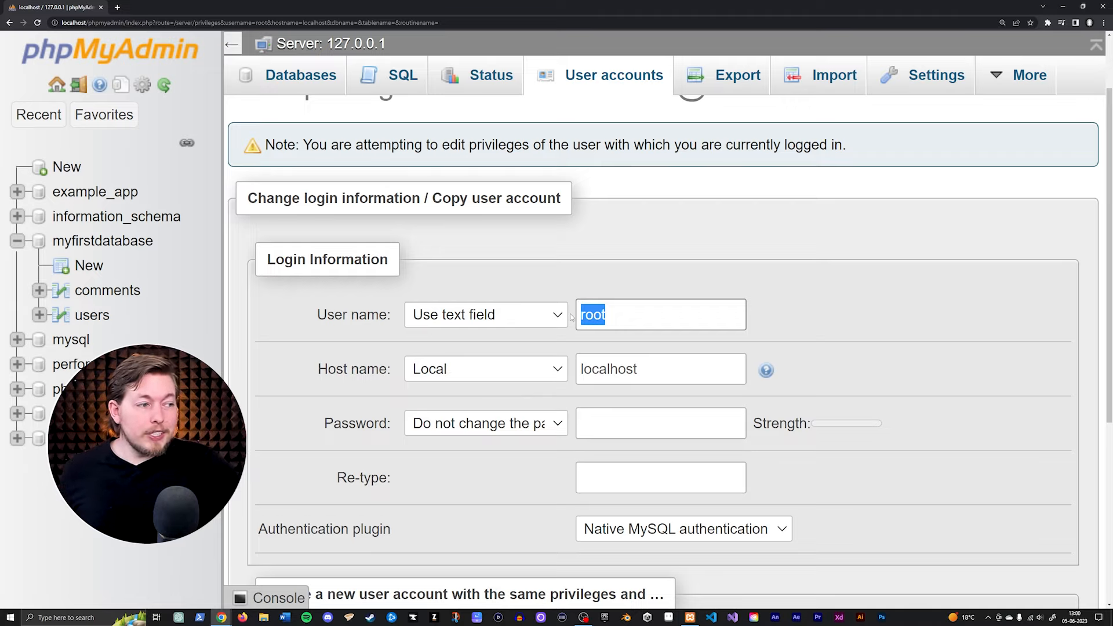
scroll("down", 3)
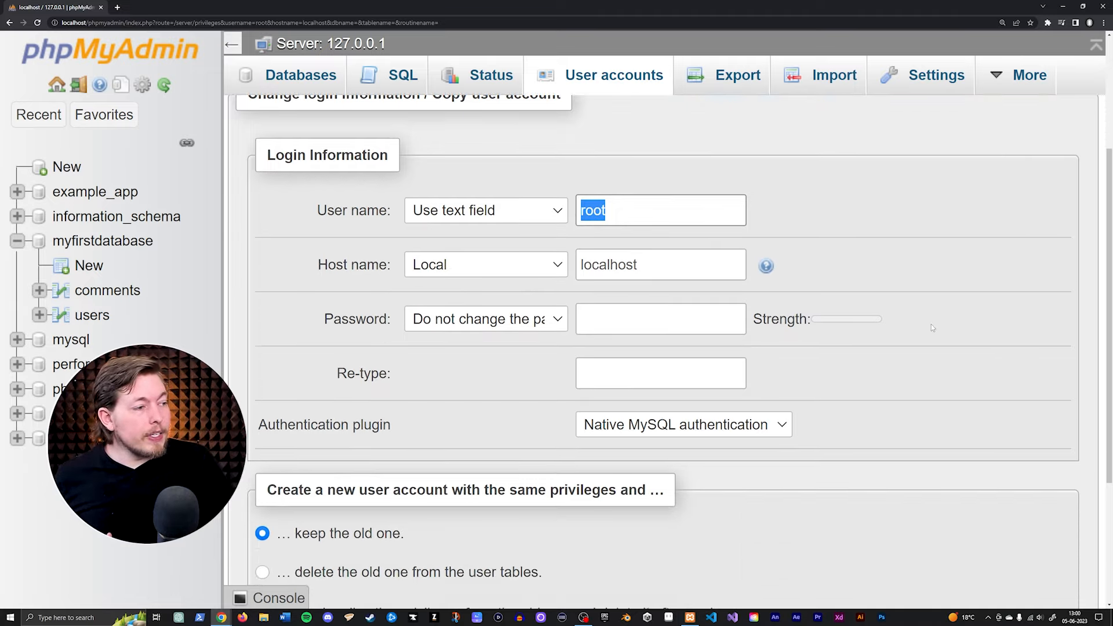
scroll("down", 3)
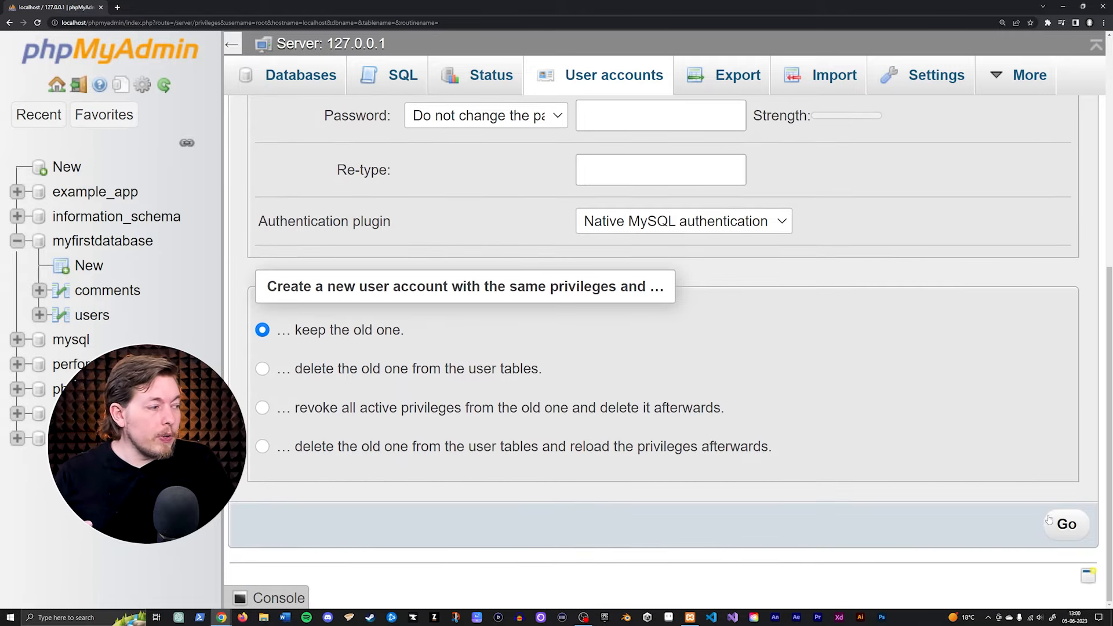
mouse_move(915, 374)
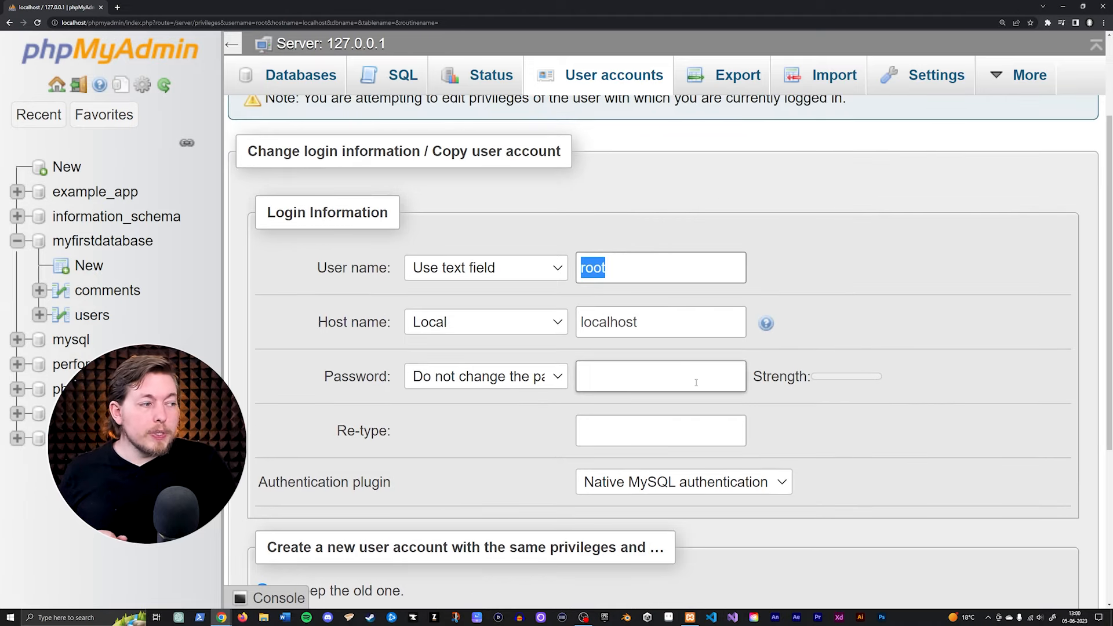
mouse_move(696, 383)
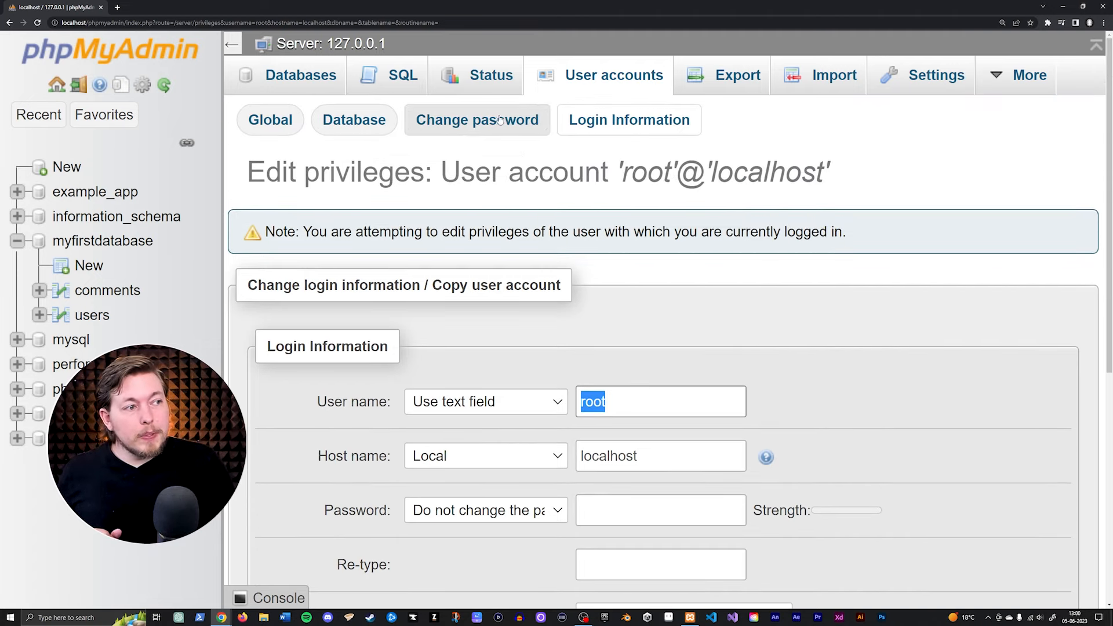
Step: Review root's Change password form, then go back to the User accounts overview
left_click(476, 119)
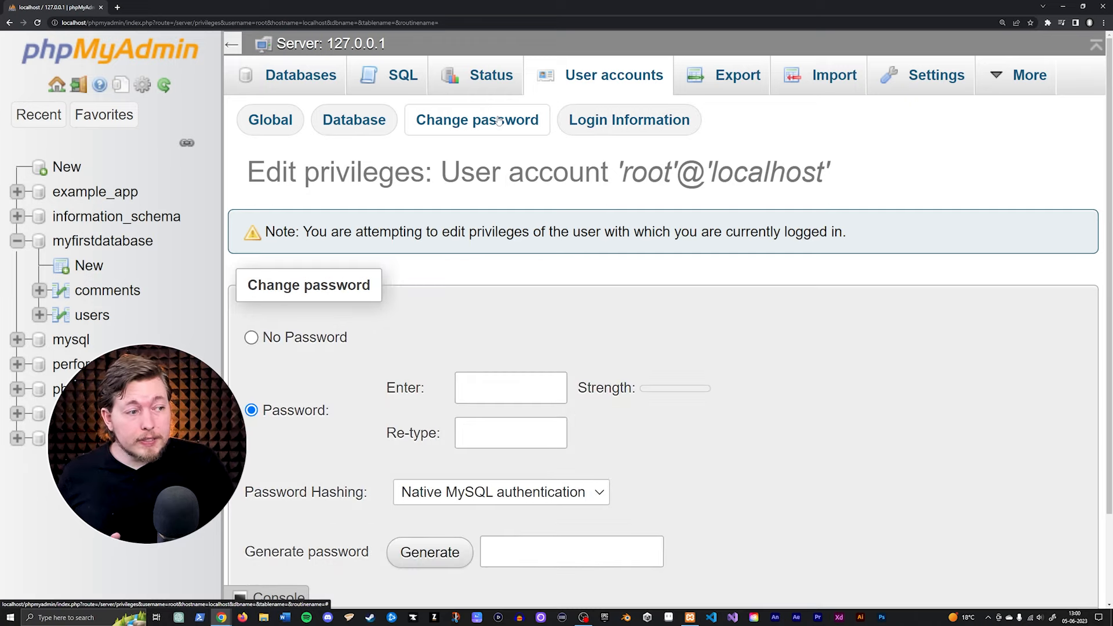
scroll("down", 3)
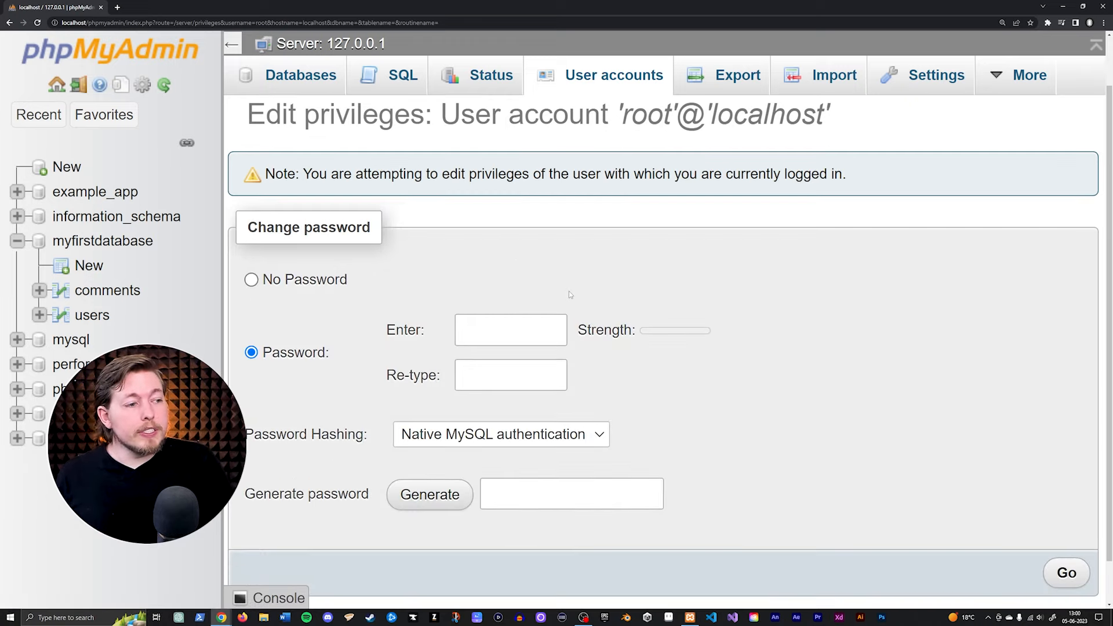
scroll("down", 3)
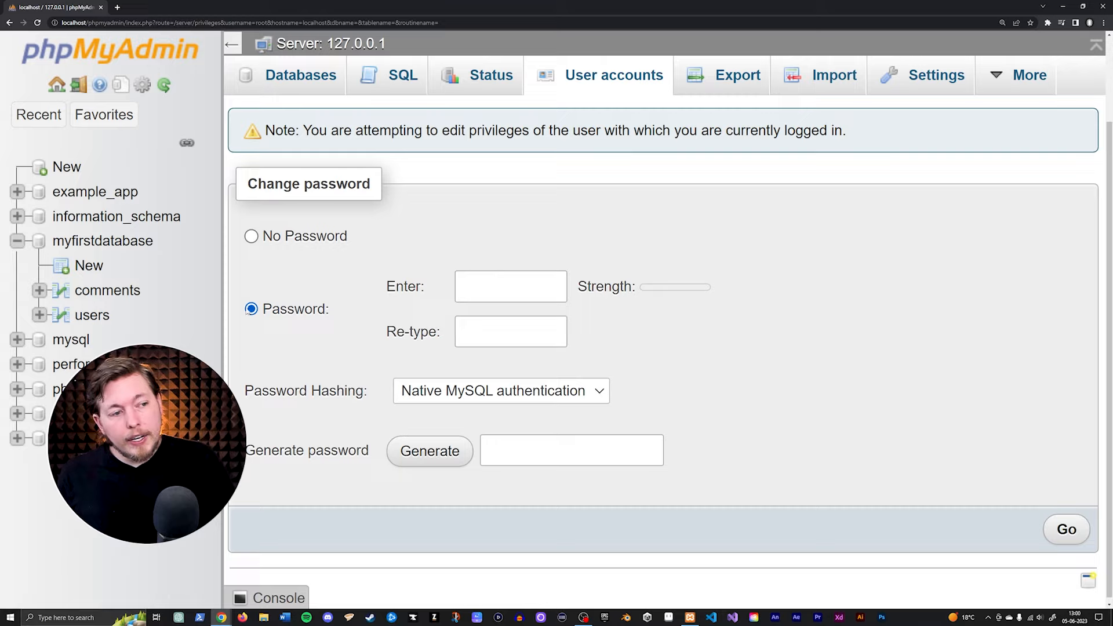
left_click(510, 287)
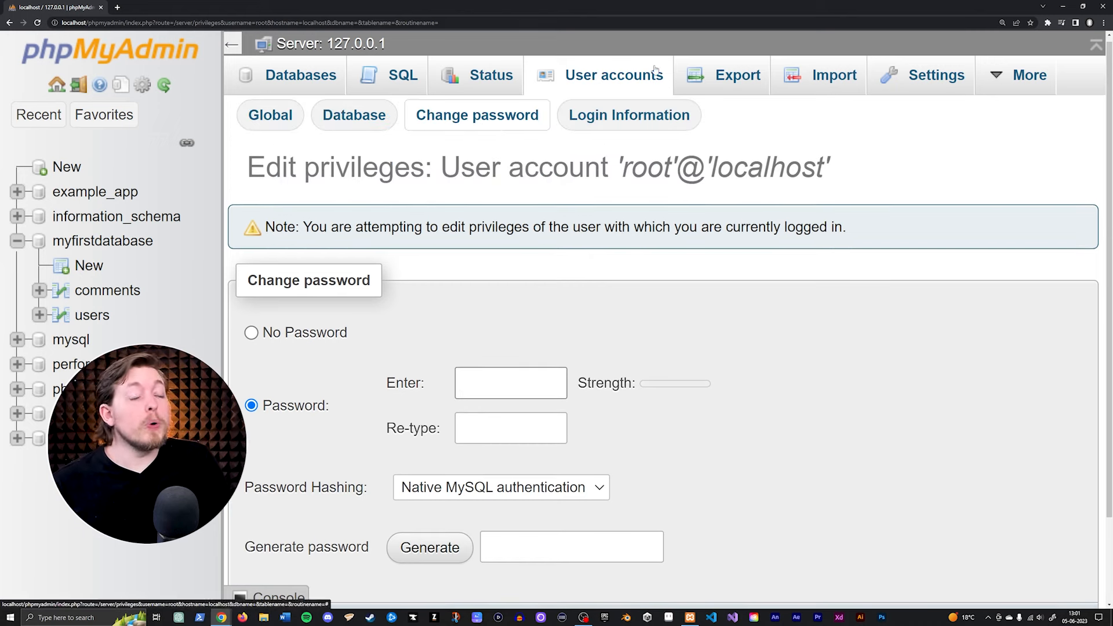
left_click(613, 75)
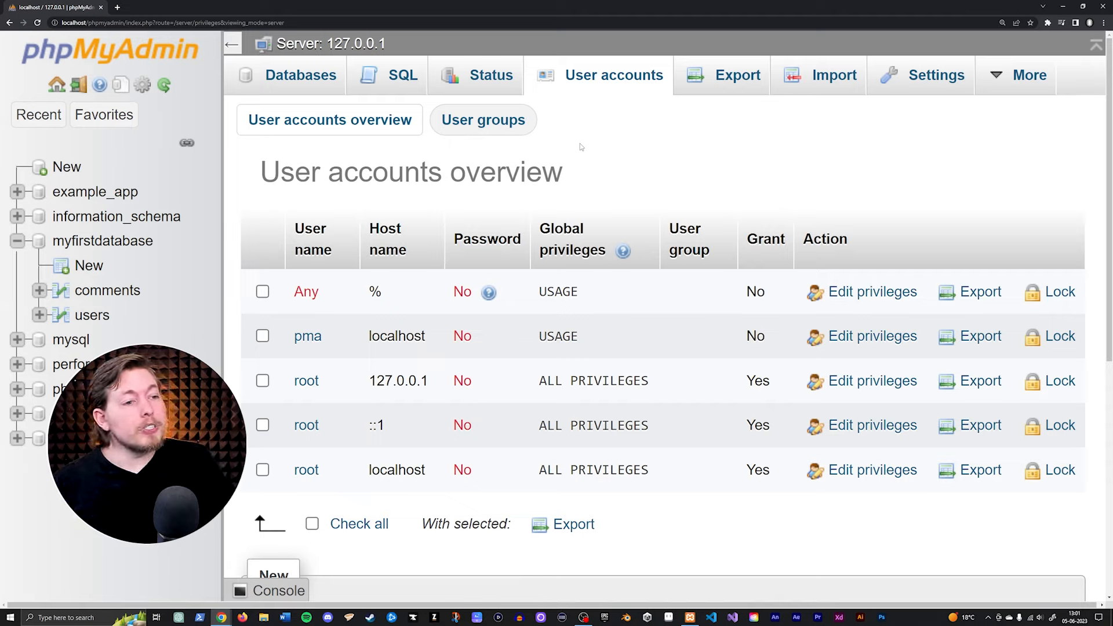
Step: Return to the server home page with general settings and server details
left_click(103, 115)
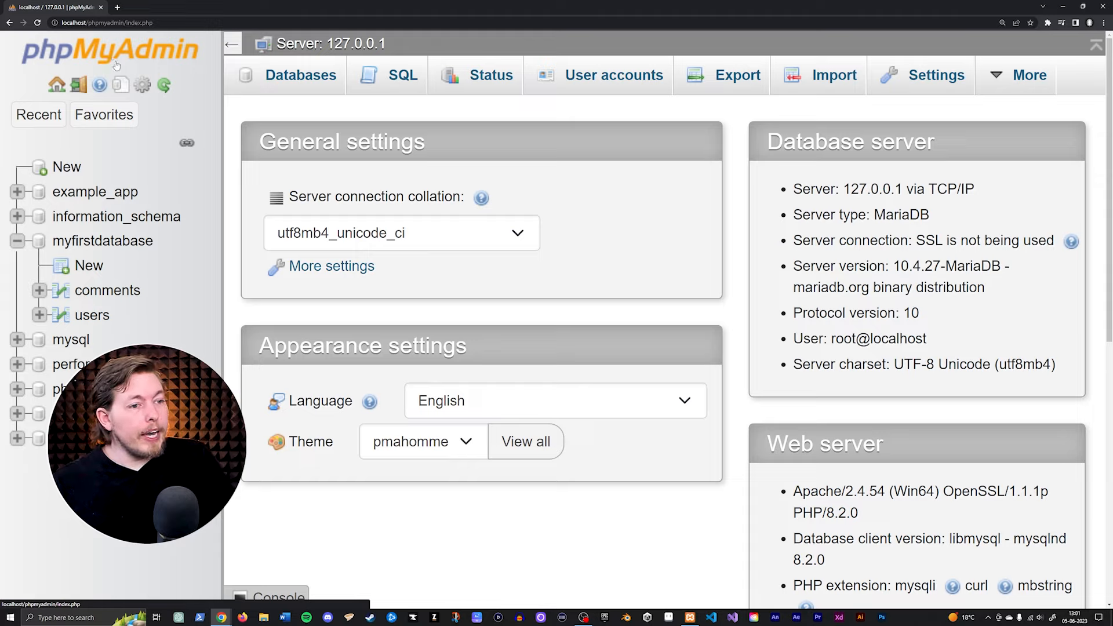
mouse_move(112, 327)
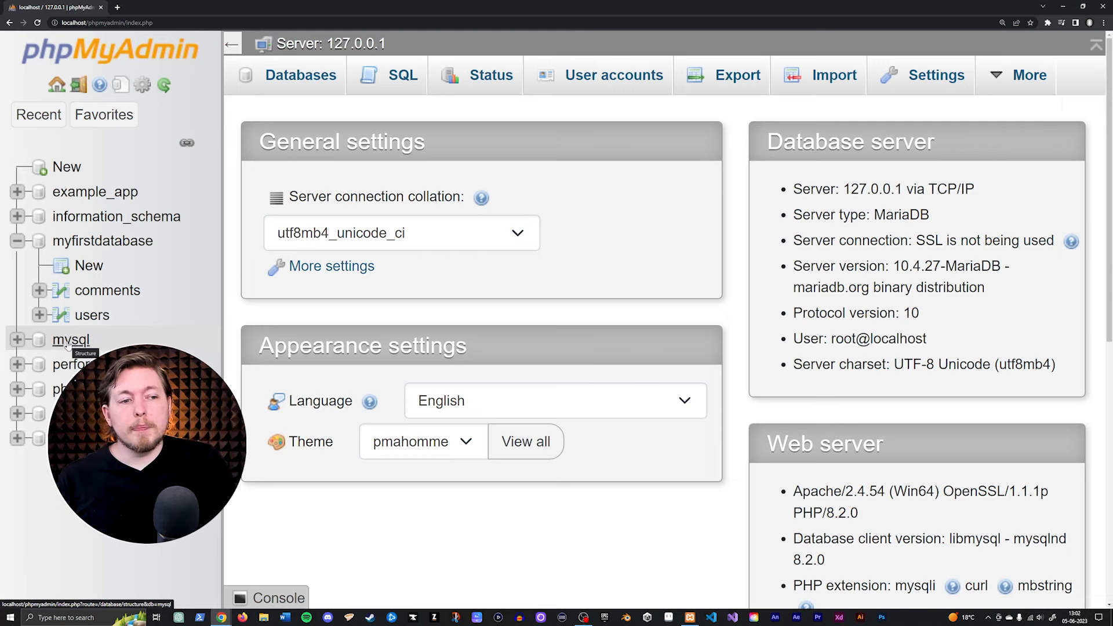
Step: Open the mysql database and check all 31 of its tables
left_click(70, 340)
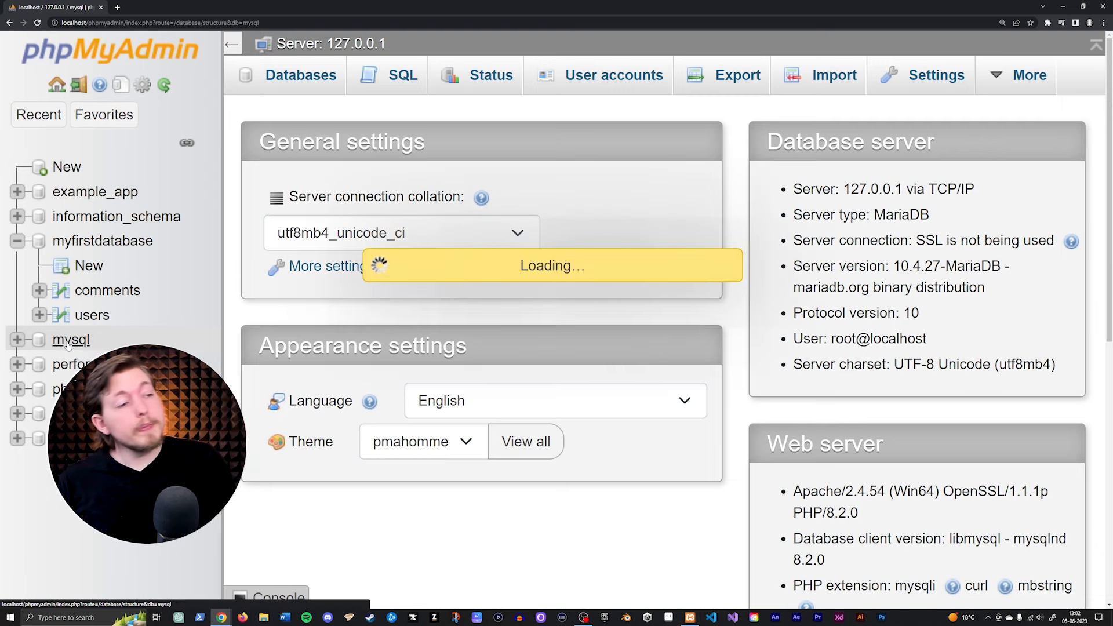
left_click(71, 340)
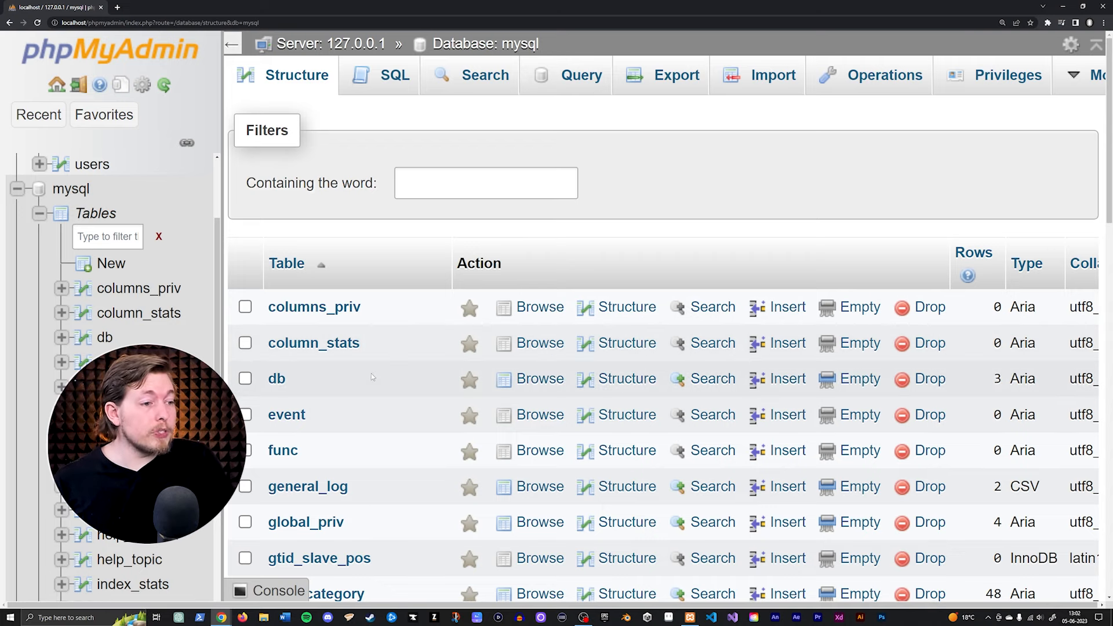
mouse_move(276, 378)
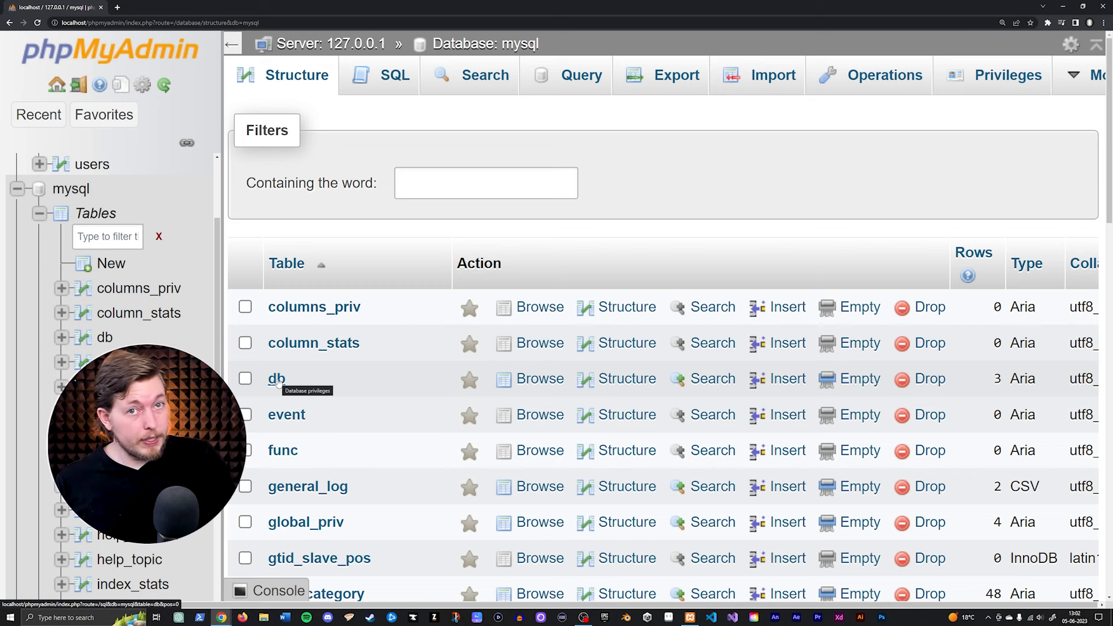
scroll("down", 3)
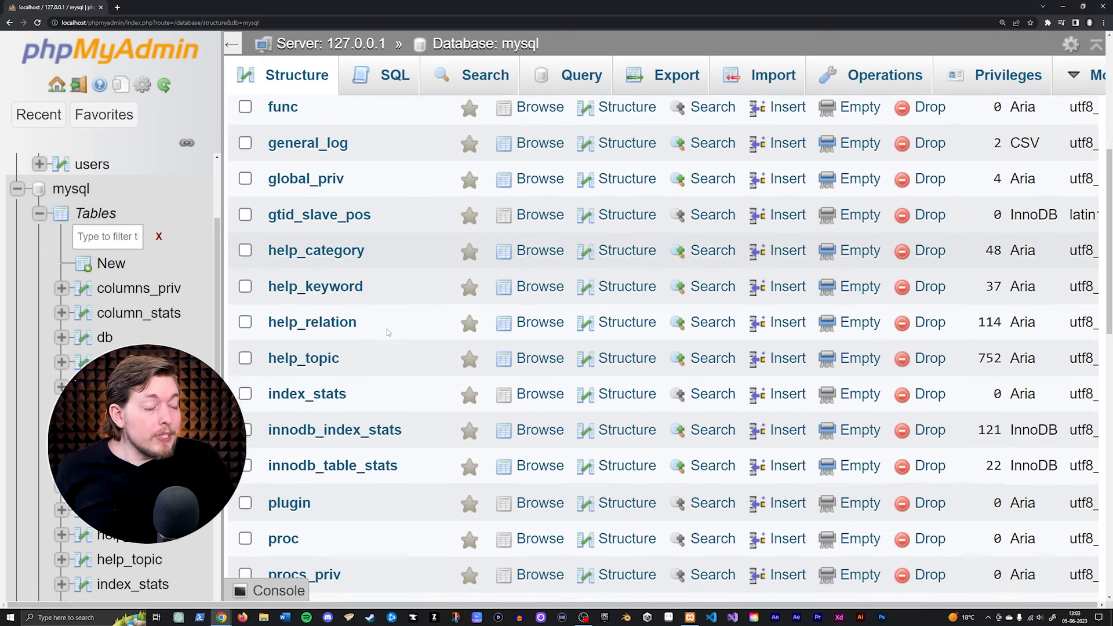
scroll("down", 3)
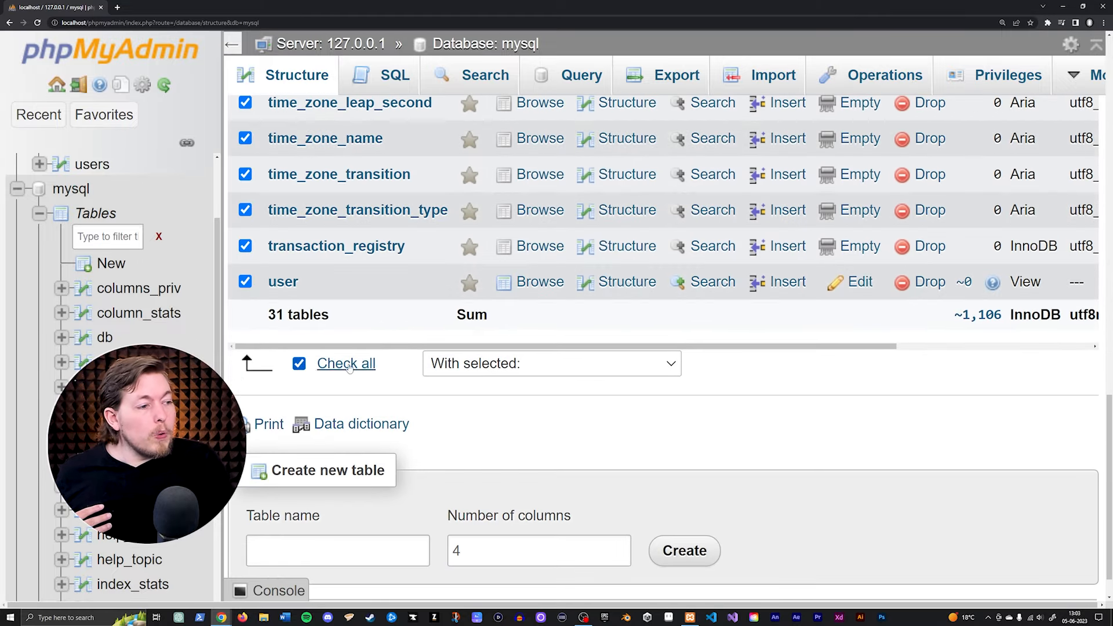
left_click(551, 362)
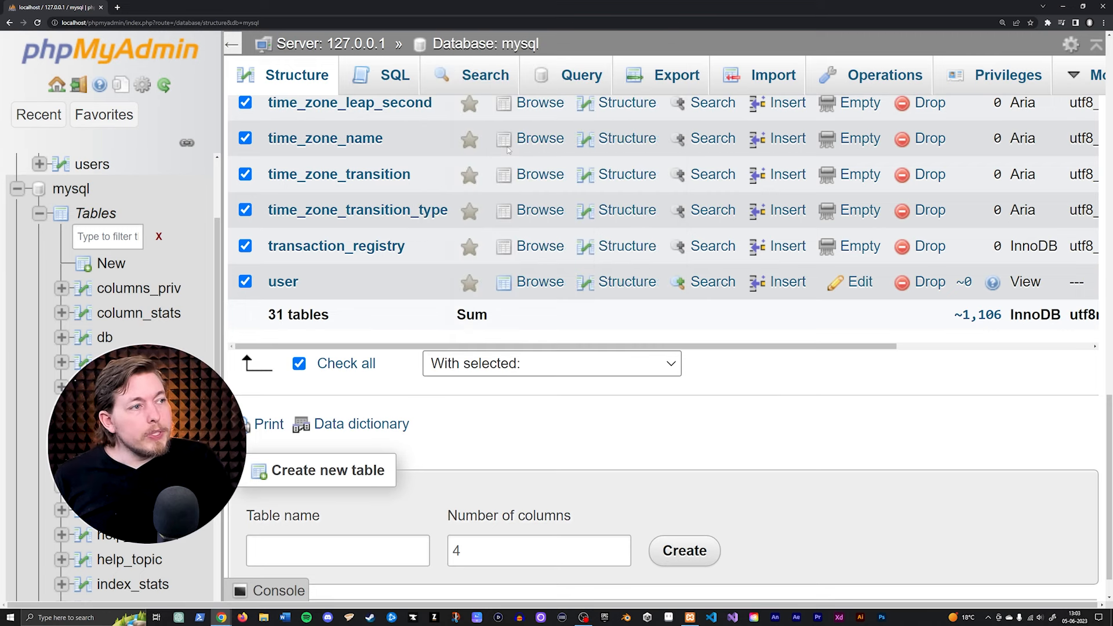
Step: Run Check table on all selected mysql tables and confirm every Status is OK
left_click(549, 363)
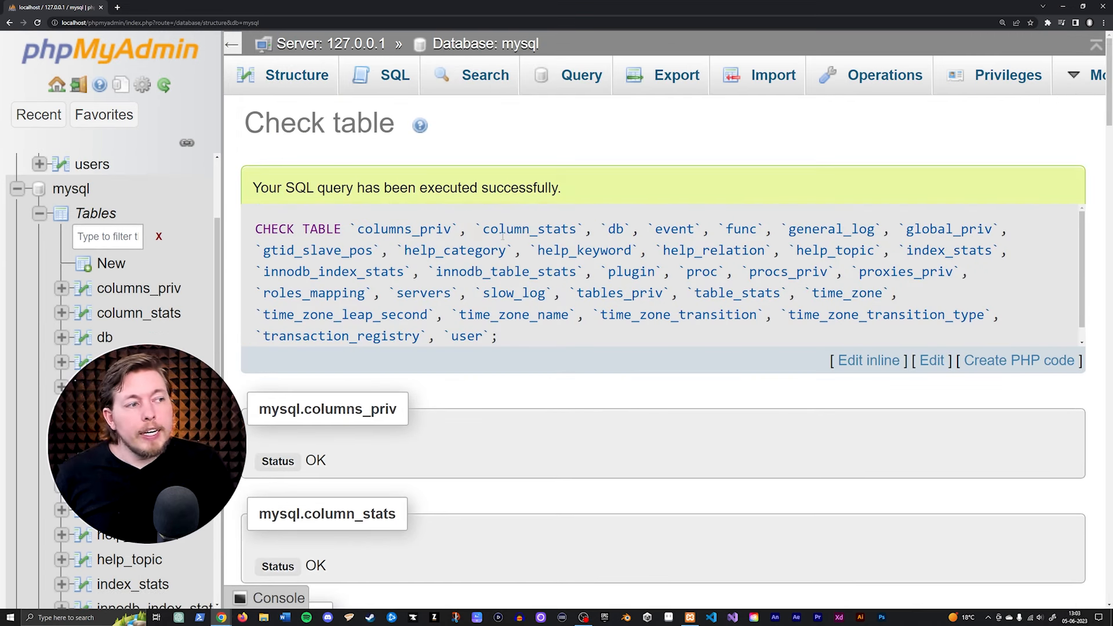
scroll("down", 3)
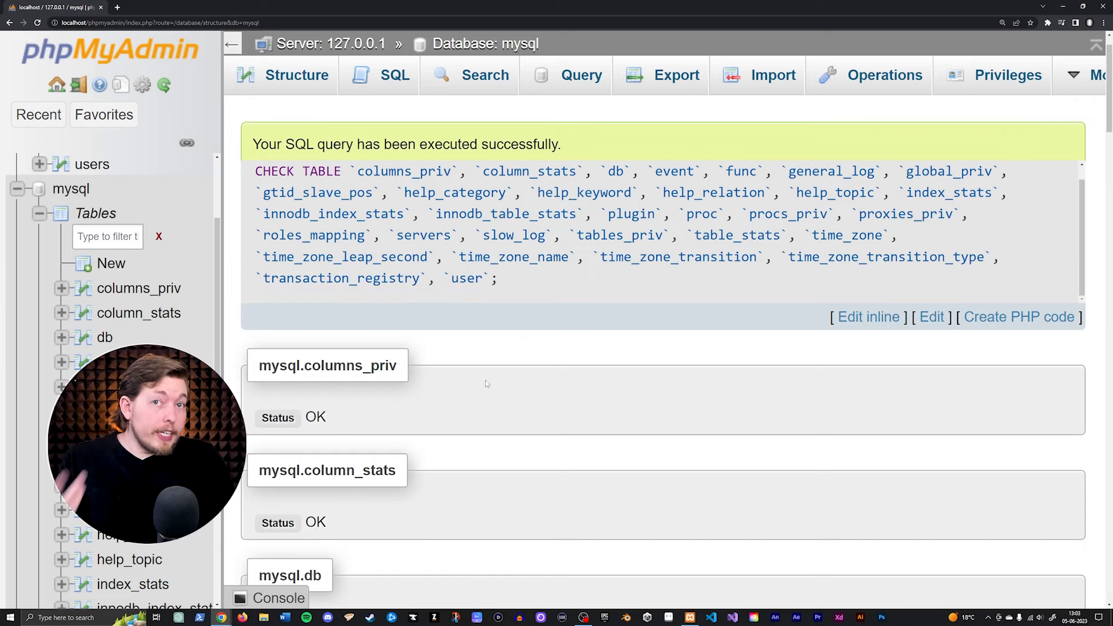
scroll("down", 3)
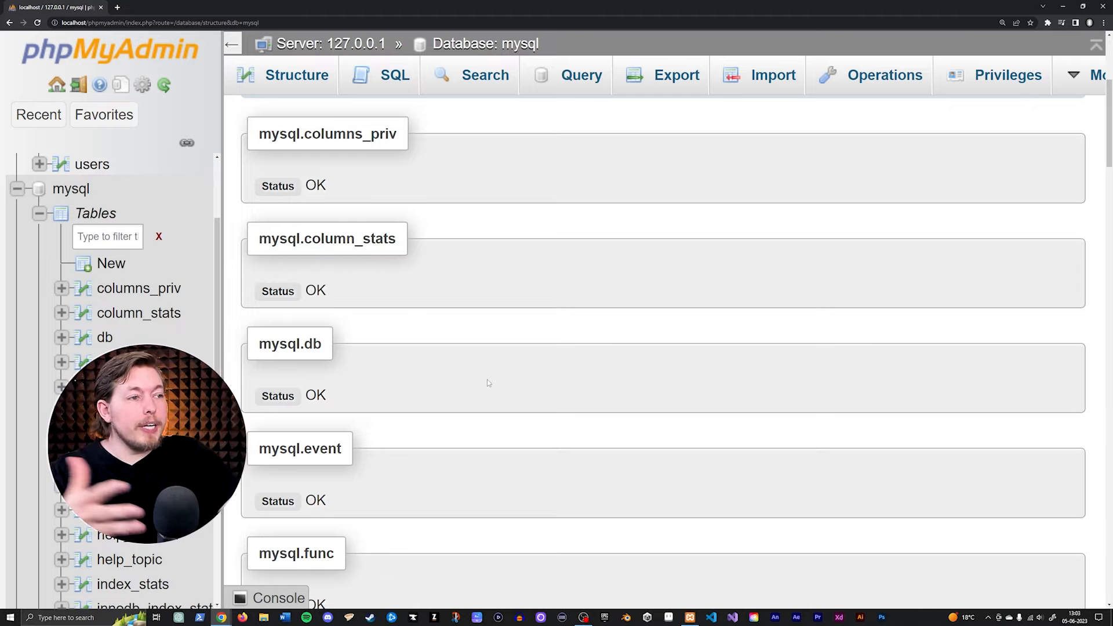
scroll("down", 3)
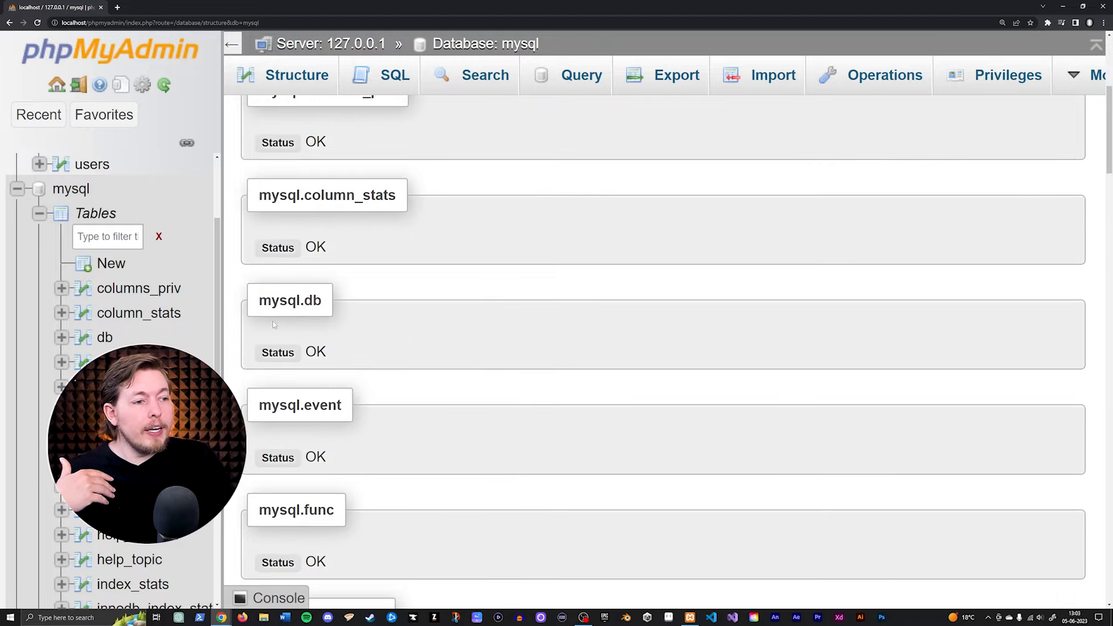
mouse_move(348, 361)
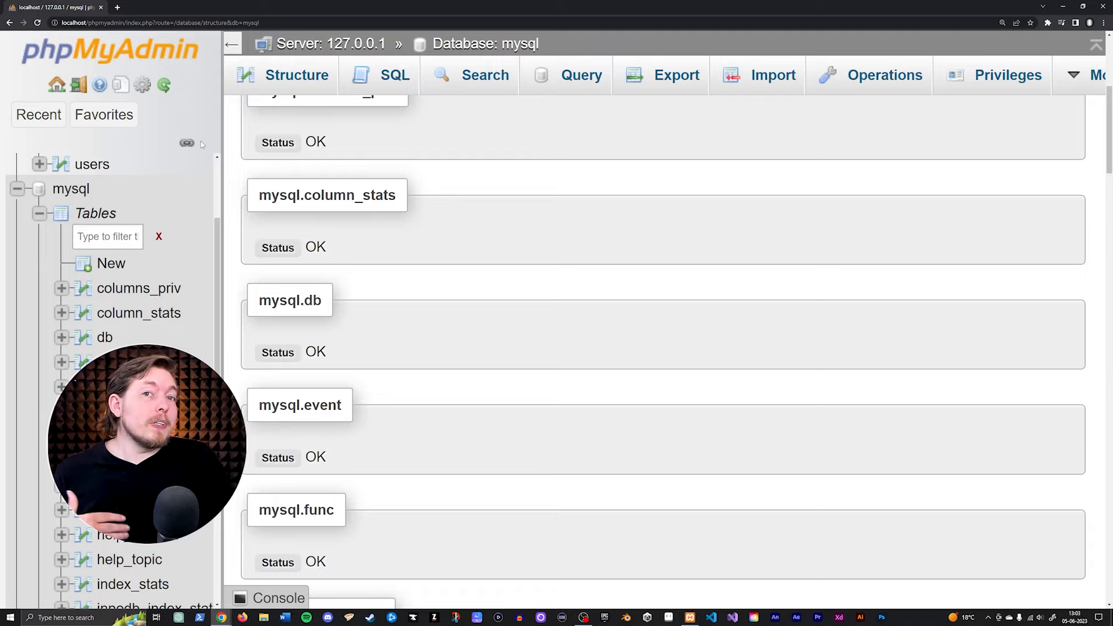
scroll("down", 3)
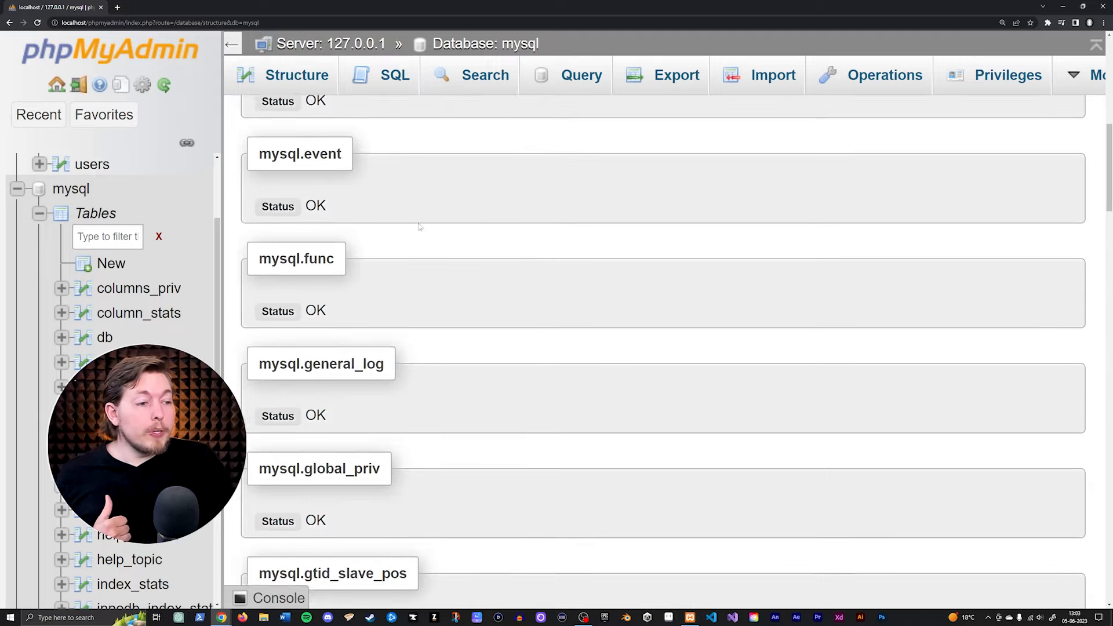
scroll("down", 3)
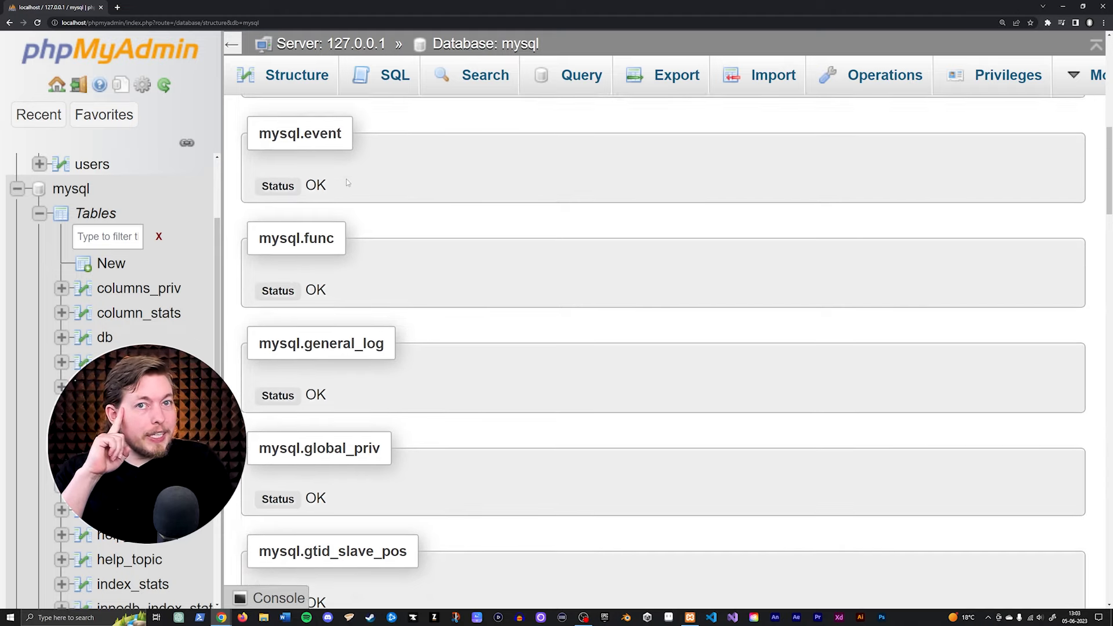
scroll("down", 3)
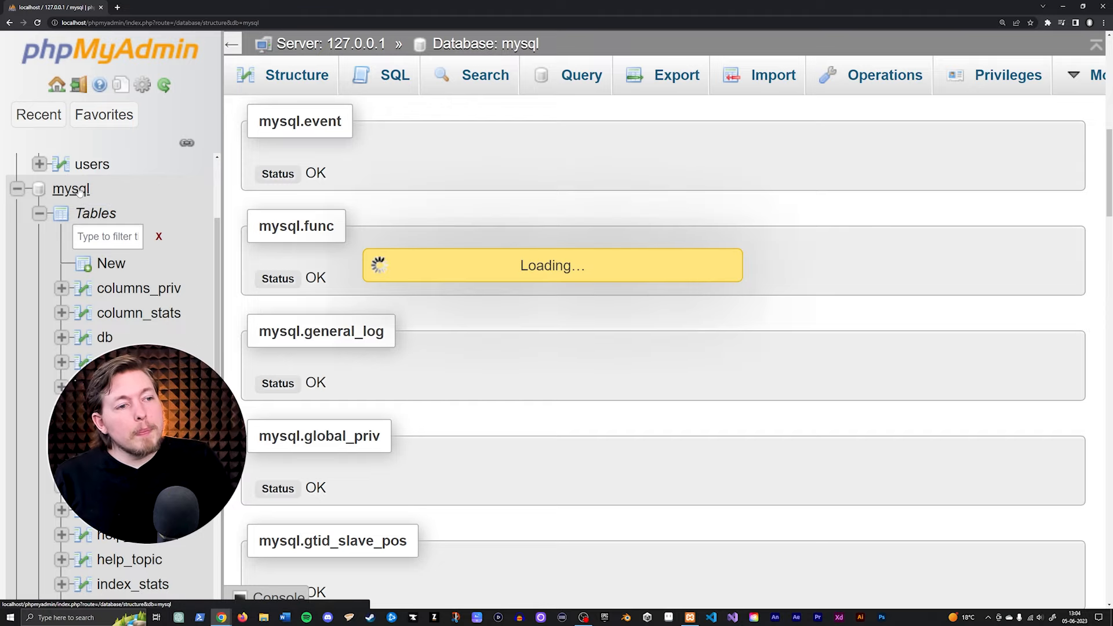
Step: Revisit the mysql table list, tick the db table, then return to User accounts
left_click(298, 75)
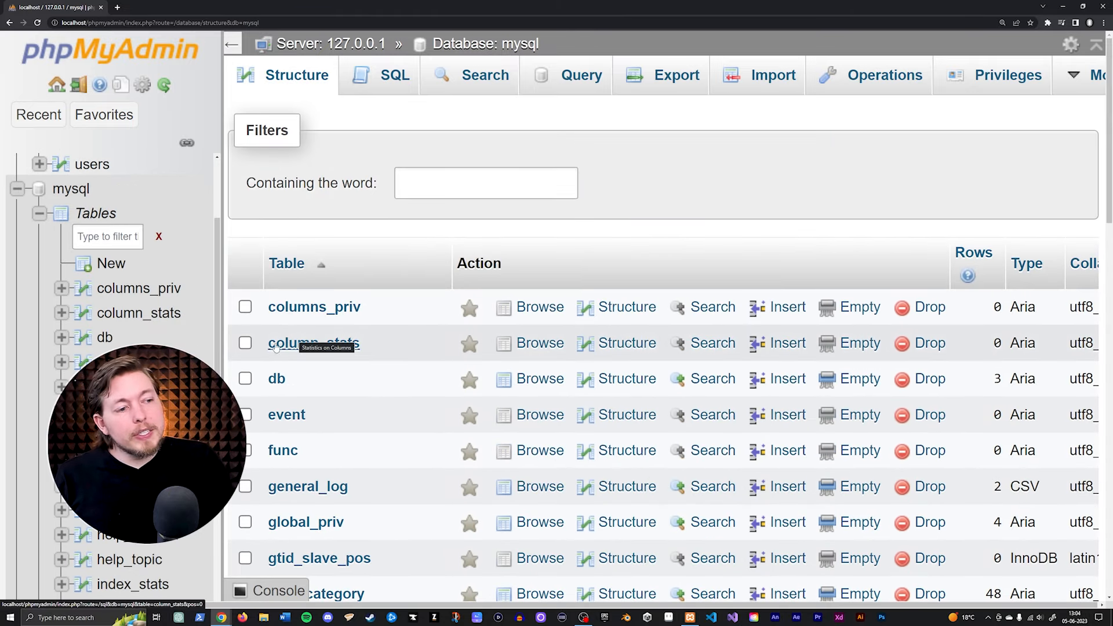
left_click(245, 378)
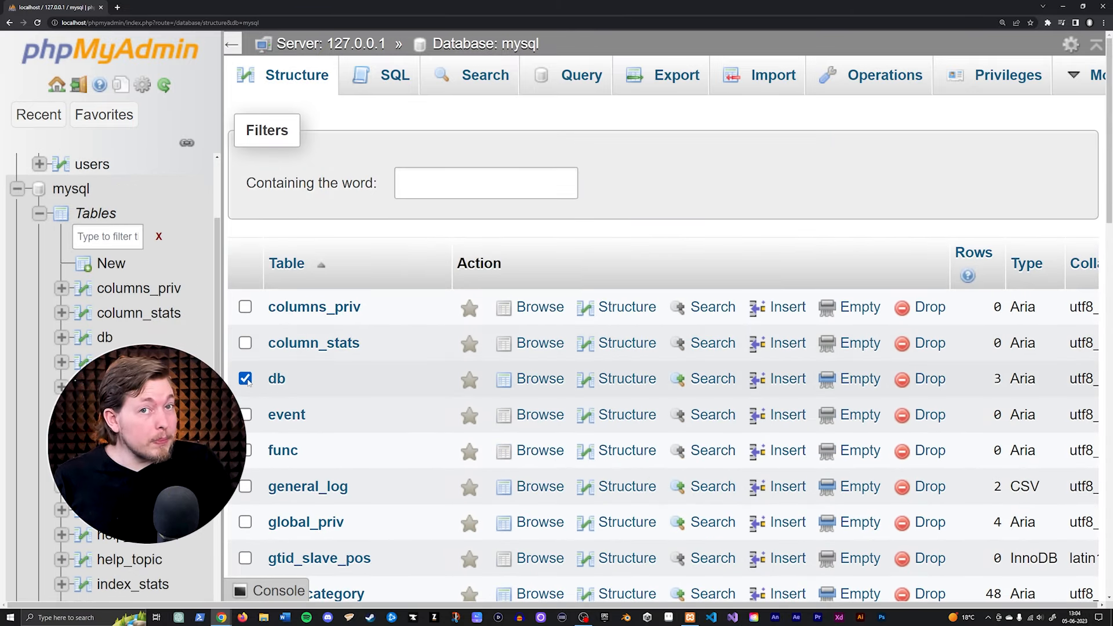
scroll("down", 3)
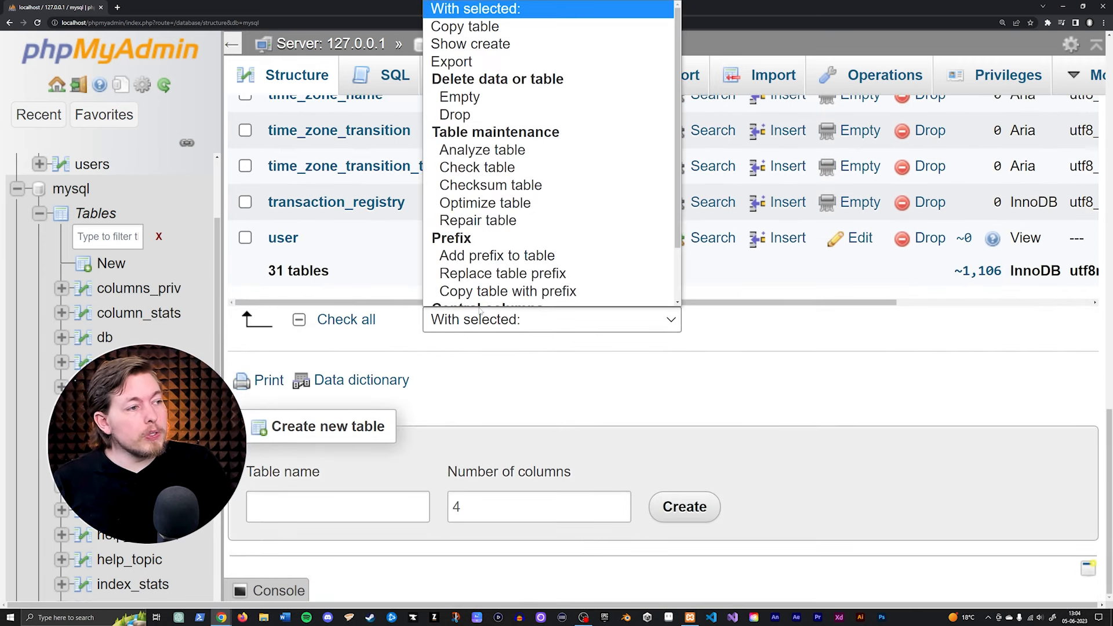
left_click(477, 220)
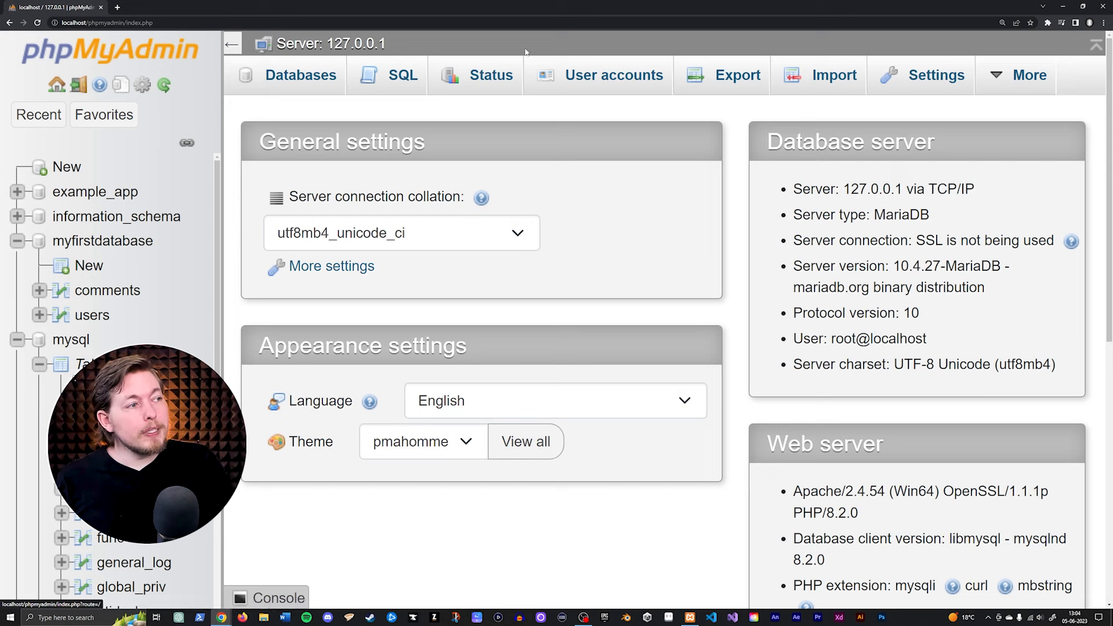
left_click(612, 76)
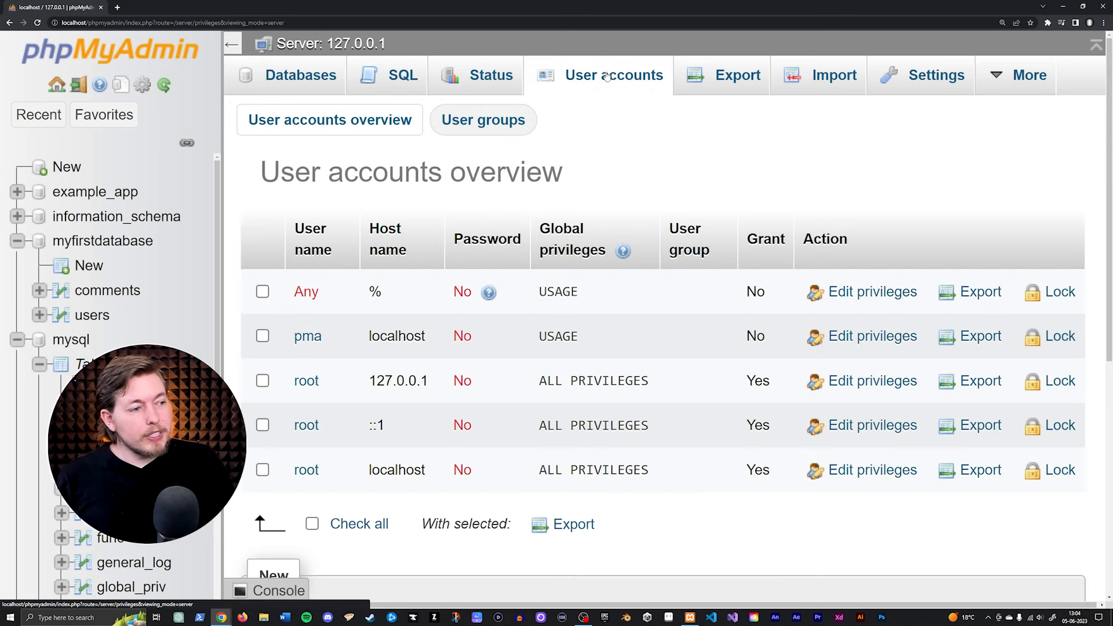